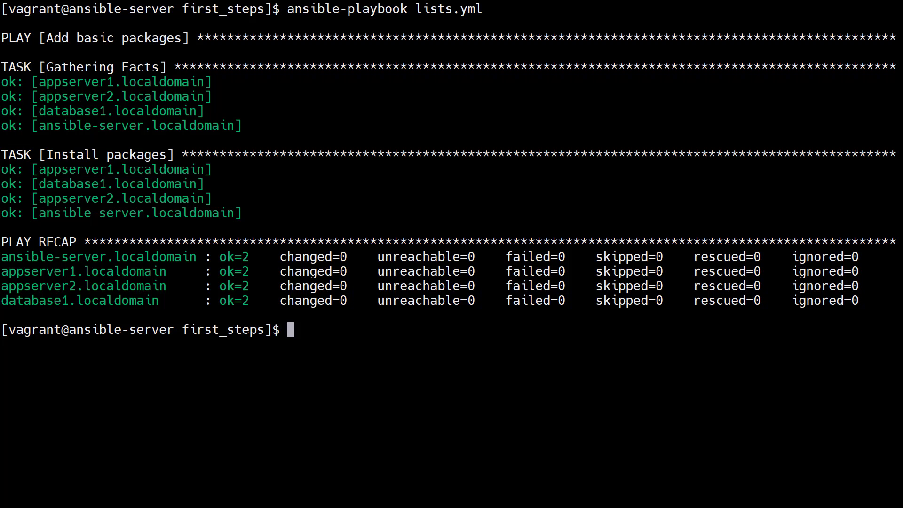
Enter the command to display the with_items_1.yml firewall playbook at the prompt
text(cat with_items_1.yml)
text(ansible-playbook with_items_1.yml)
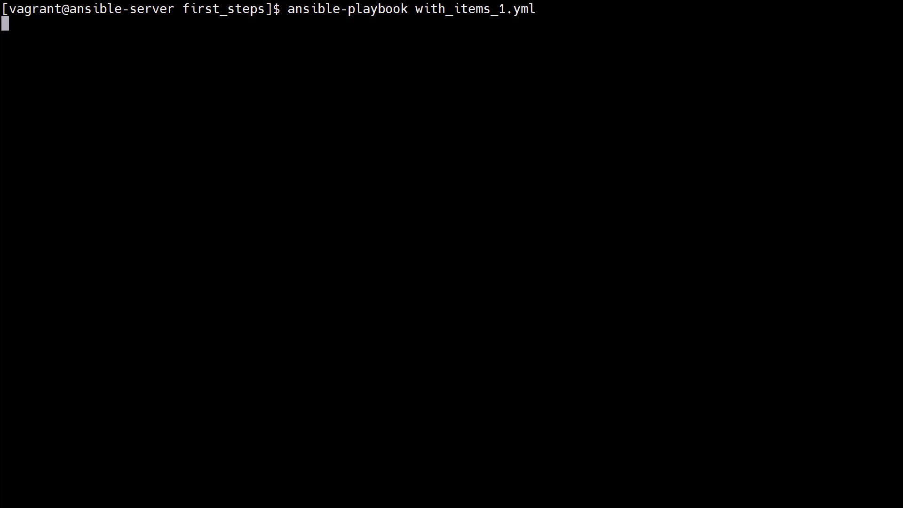
Run the with_items_1 playbook changing four firewall ports, then run the next playbook reporting port/state items ok
key(Return)
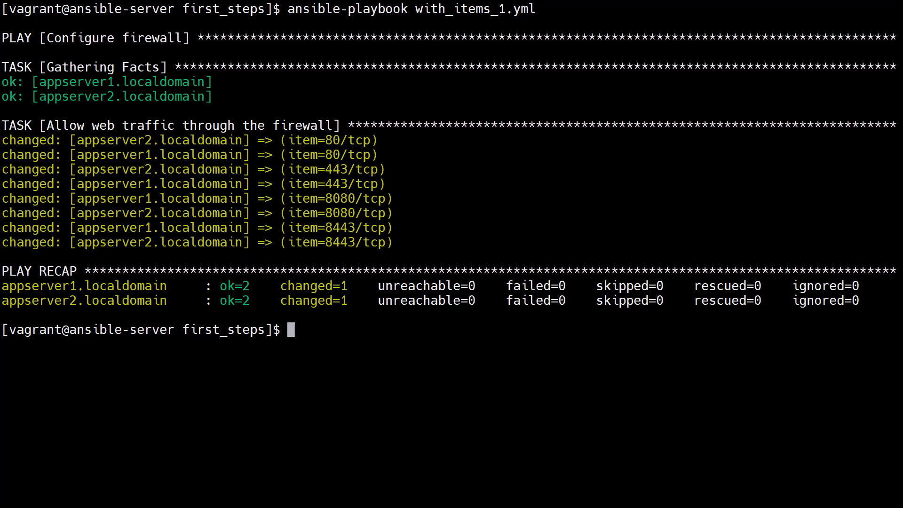
text(cat with_items_2.yml)
text(ansible-playbook loop_1.yml)
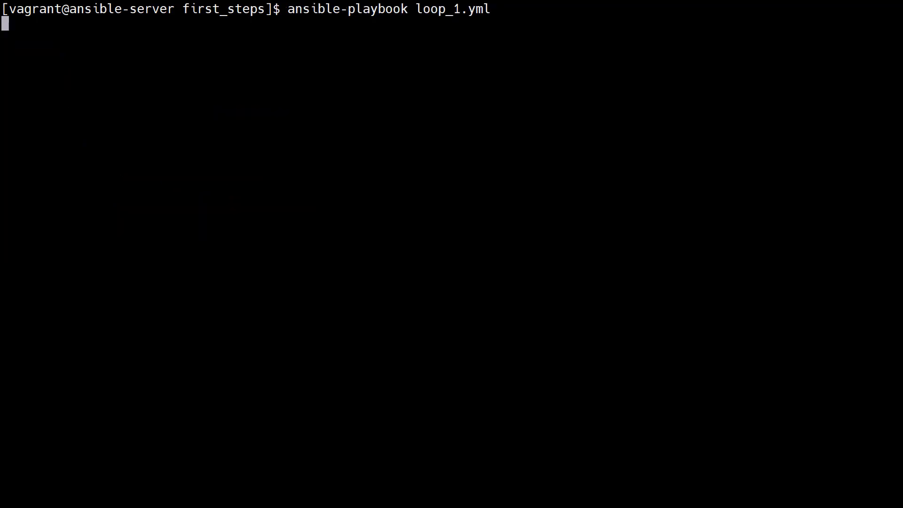
key(Return)
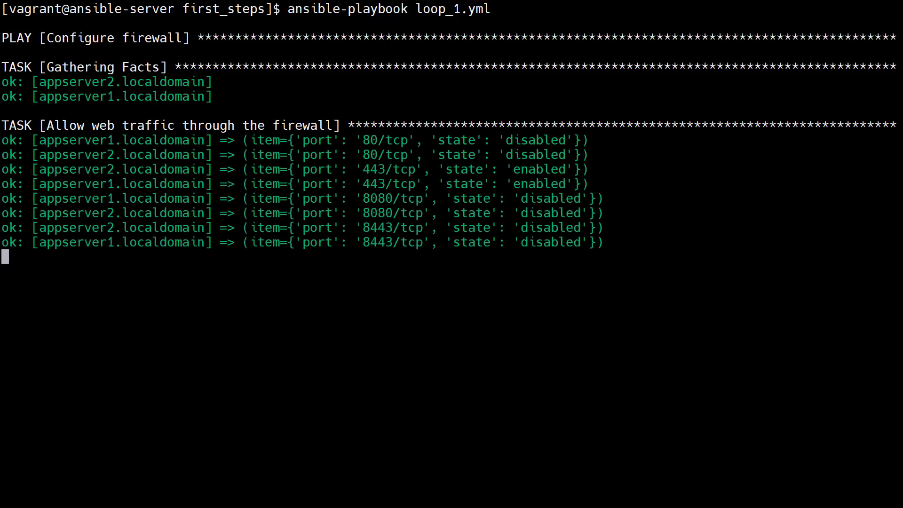